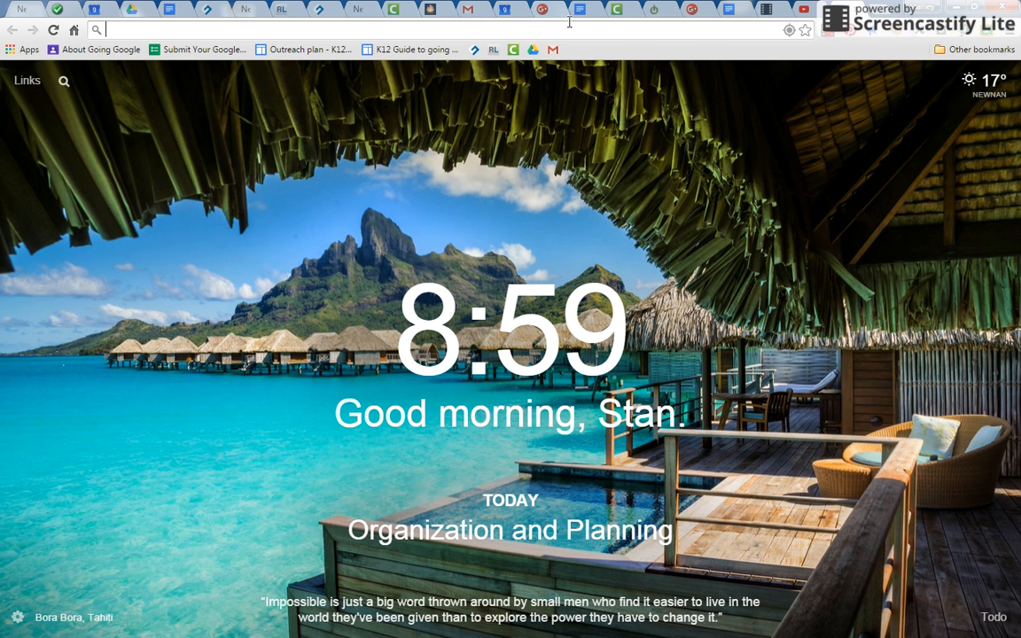
{"action": "mouse_move", "coordinate": [718, 122]}
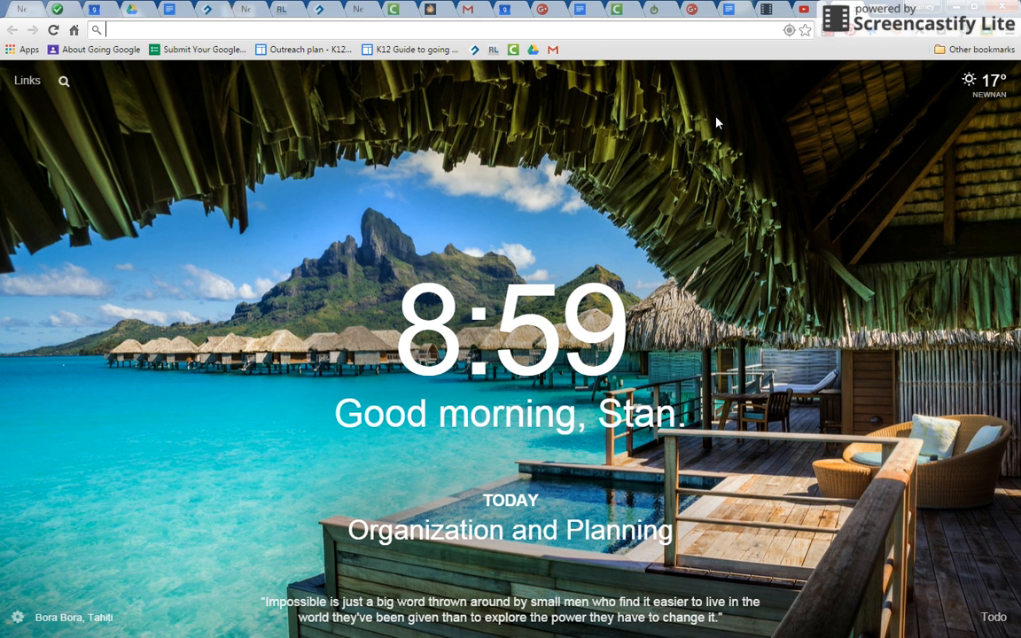
{"action": "mouse_move", "coordinate": [777, 13]}
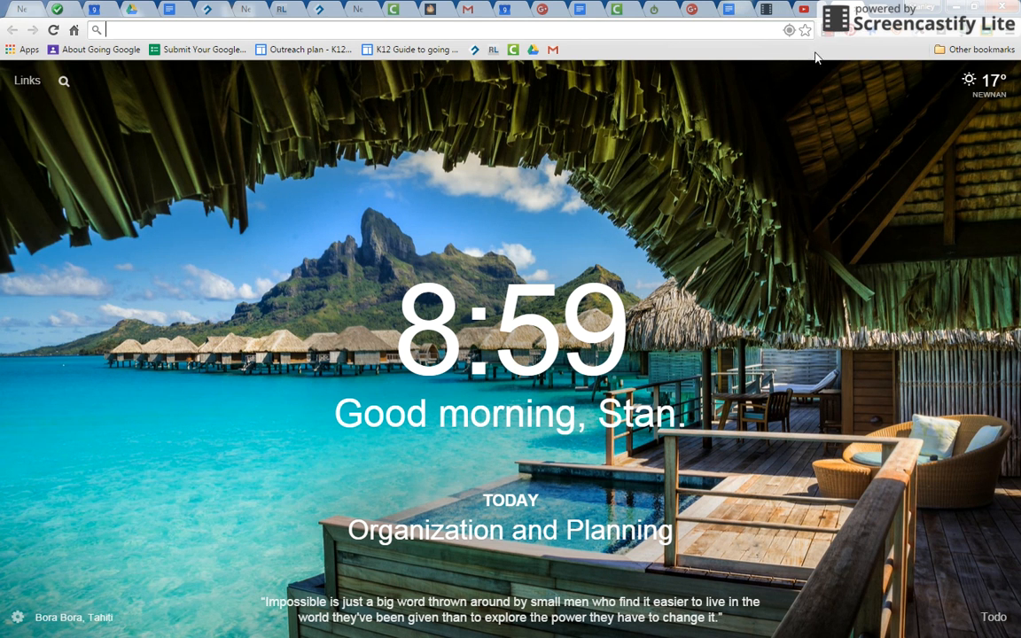
{"action": "mouse_move", "coordinate": [461, 11]}
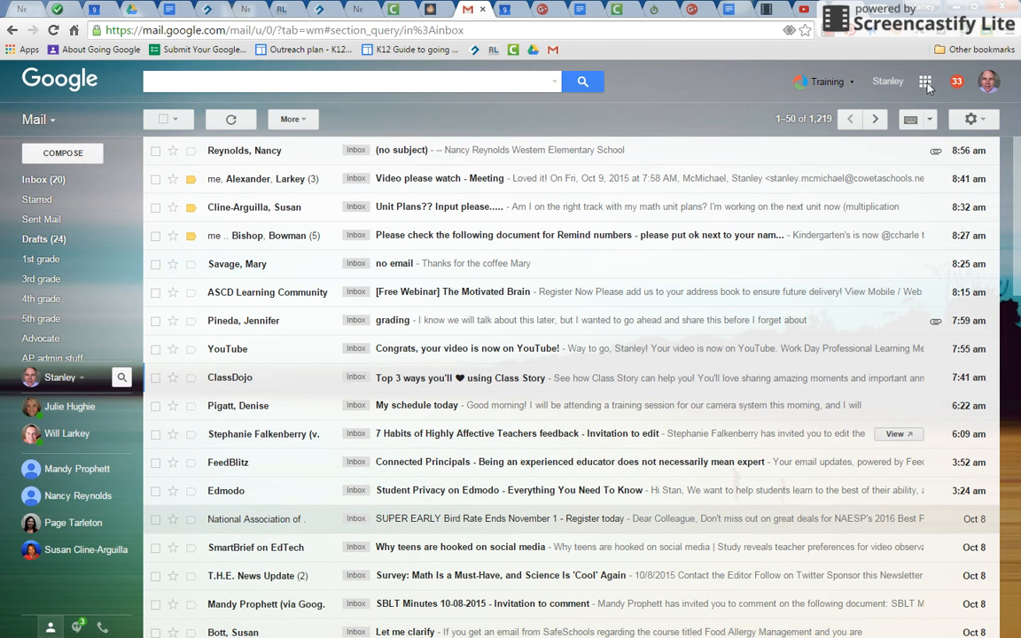
Step: Switch from Gmail to Google Calendar via the Google apps grid
{"action": "left_click", "coordinate": [931, 82]}
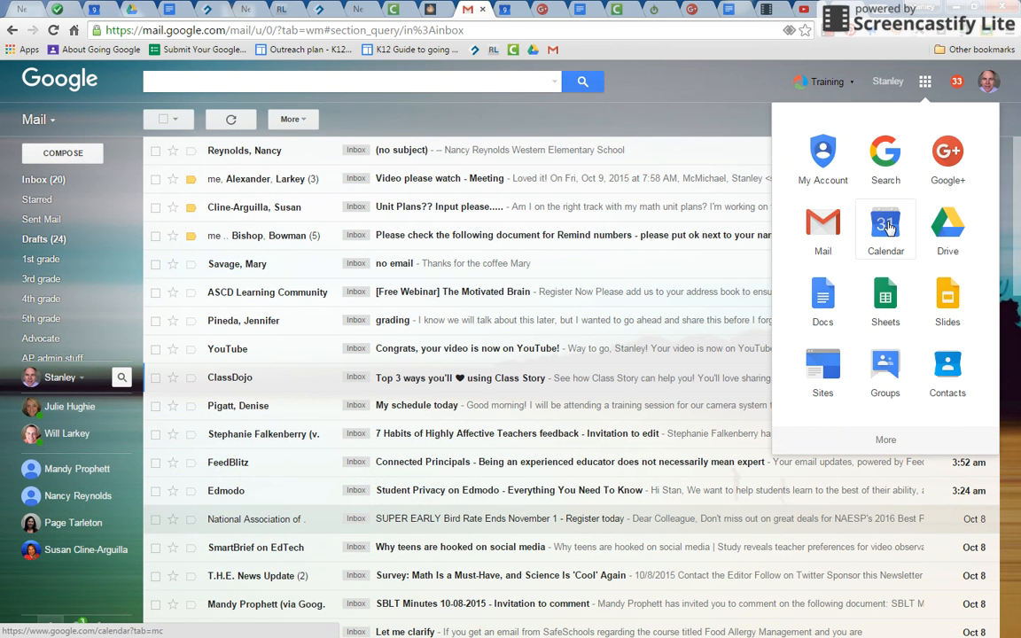
{"action": "left_click", "coordinate": [885, 223]}
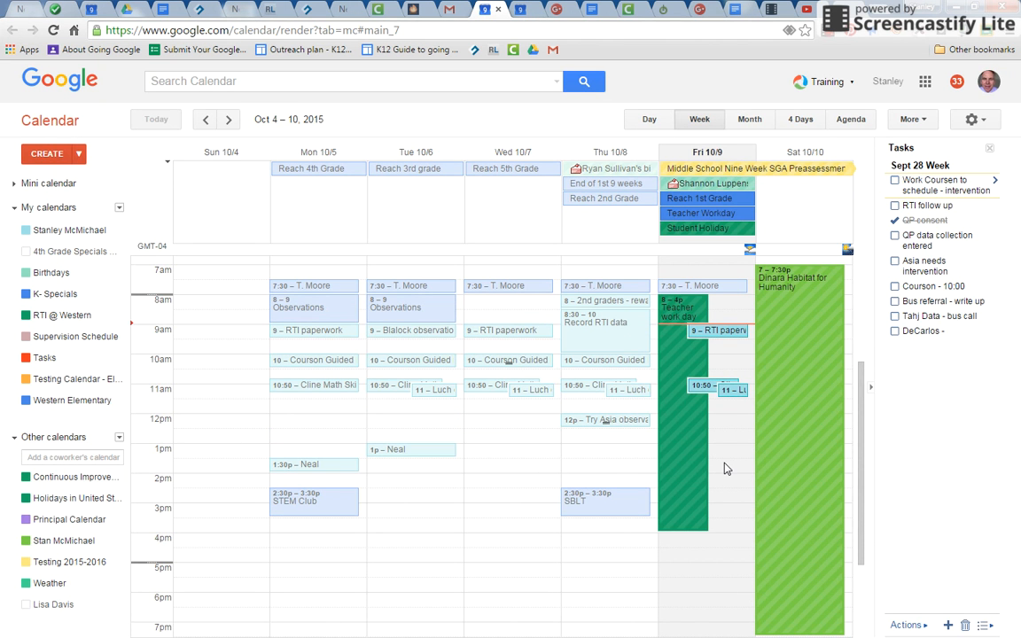
{"action": "mouse_move", "coordinate": [732, 476]}
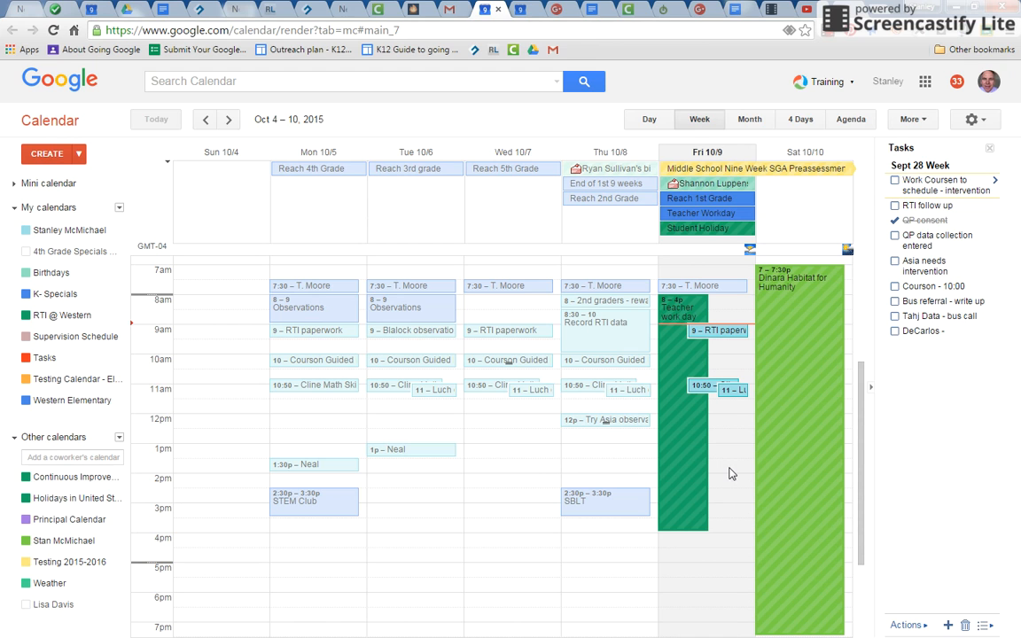
{"action": "mouse_move", "coordinate": [710, 351]}
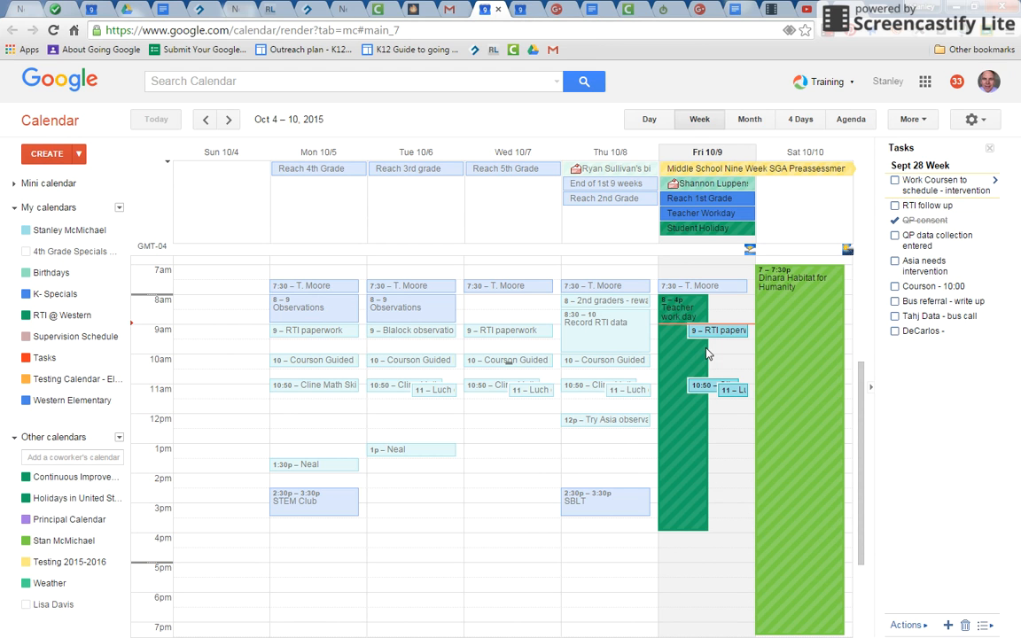
{"action": "mouse_move", "coordinate": [713, 360]}
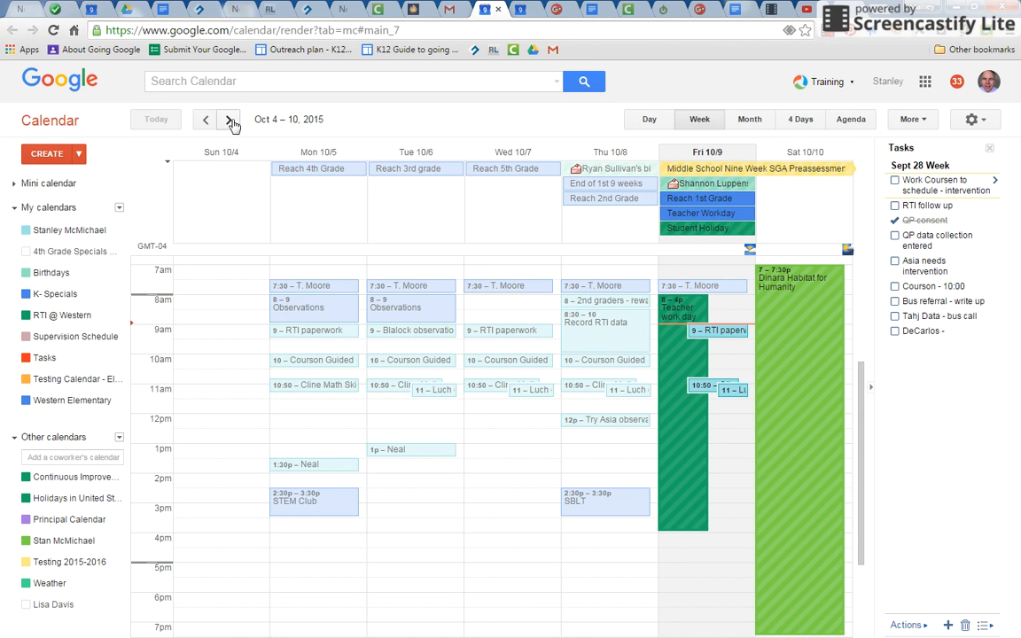
Step: Advance the calendar to the week of October 11–17, 2015
{"action": "left_click", "coordinate": [229, 120]}
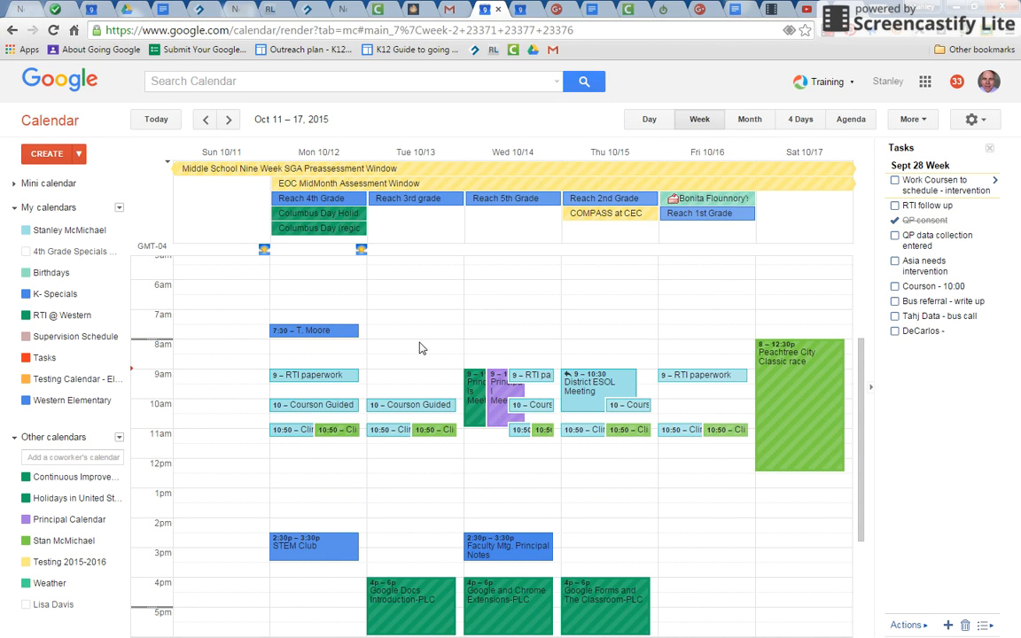
{"action": "mouse_move", "coordinate": [388, 433]}
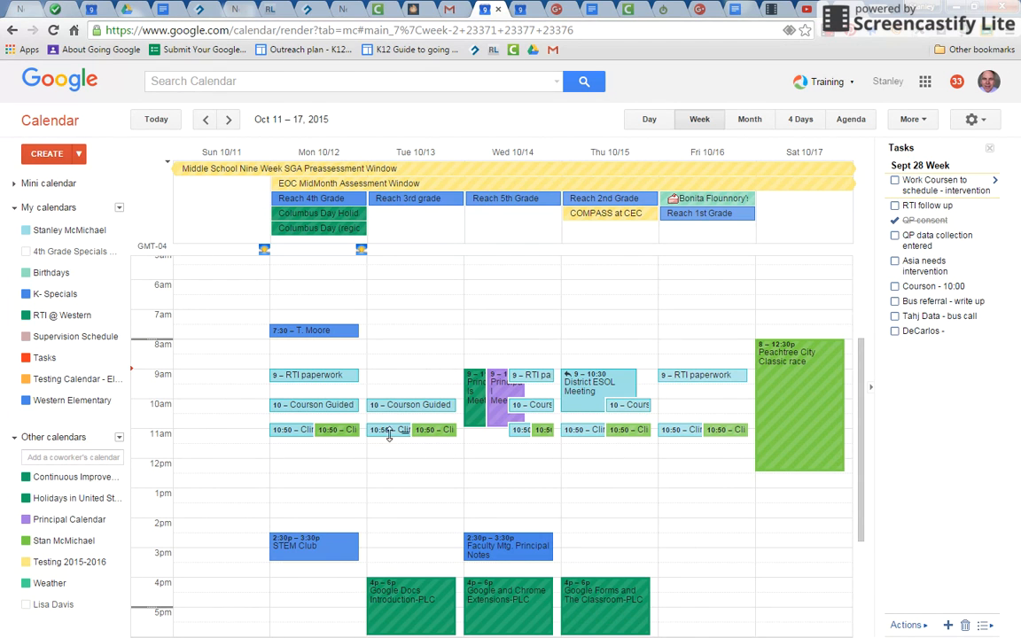
{"action": "mouse_move", "coordinate": [441, 489]}
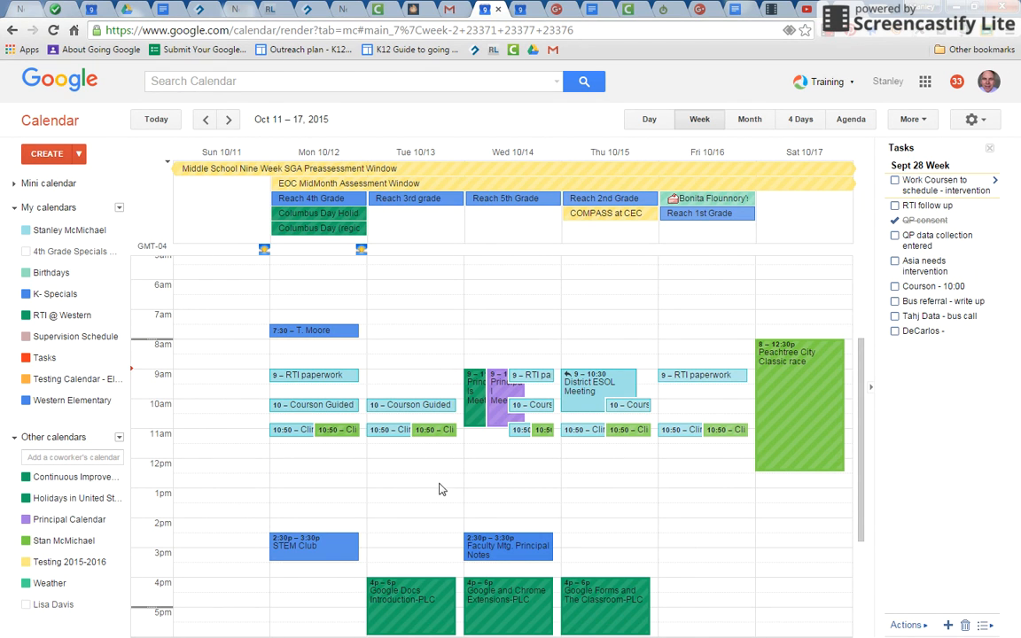
{"action": "mouse_move", "coordinate": [411, 532]}
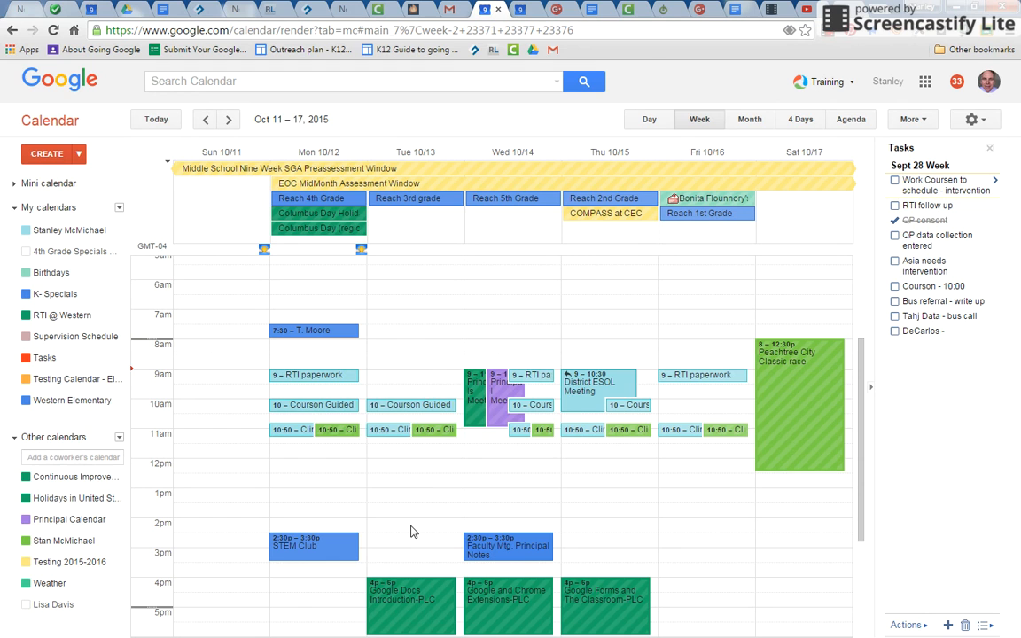
Step: Draft a Tuesday Oct 13, 2:00pm event titled 'Collect data on student'
{"action": "left_click", "coordinate": [412, 523]}
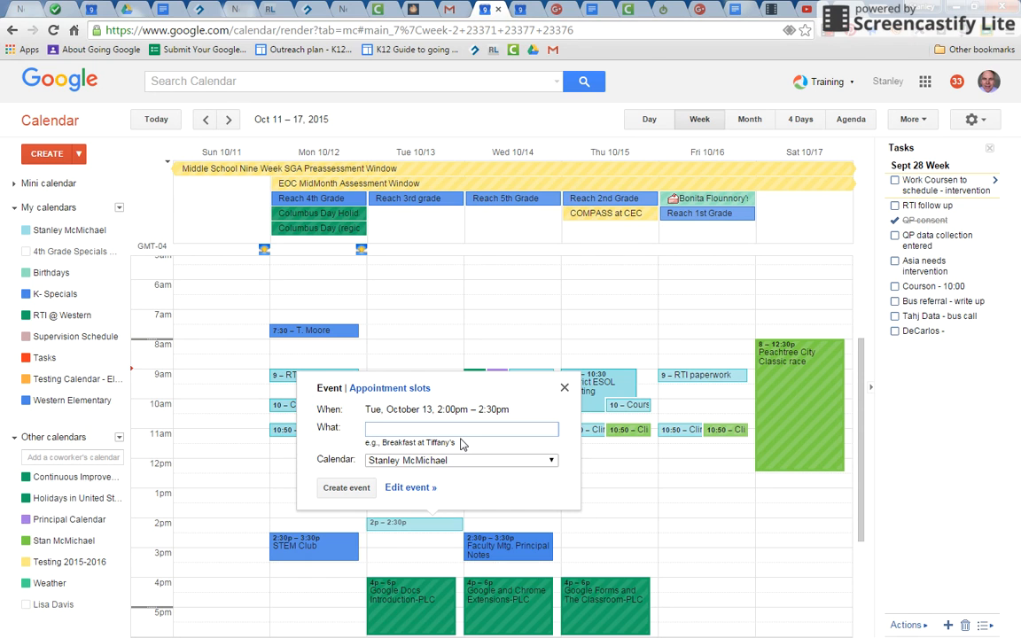
{"action": "type", "text": "C"}
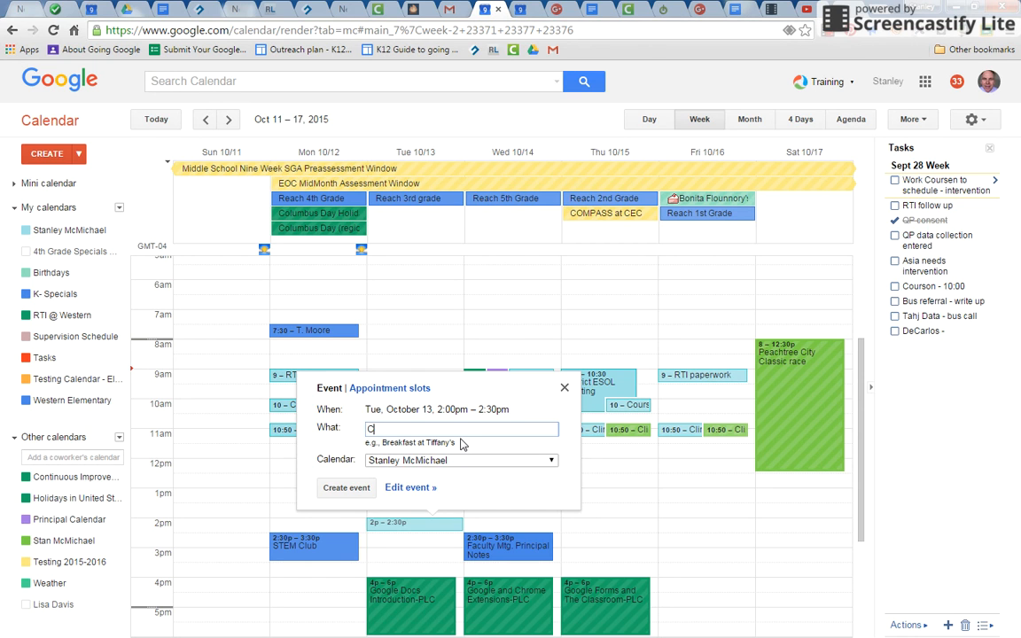
{"action": "type", "text": "ollect data on st"}
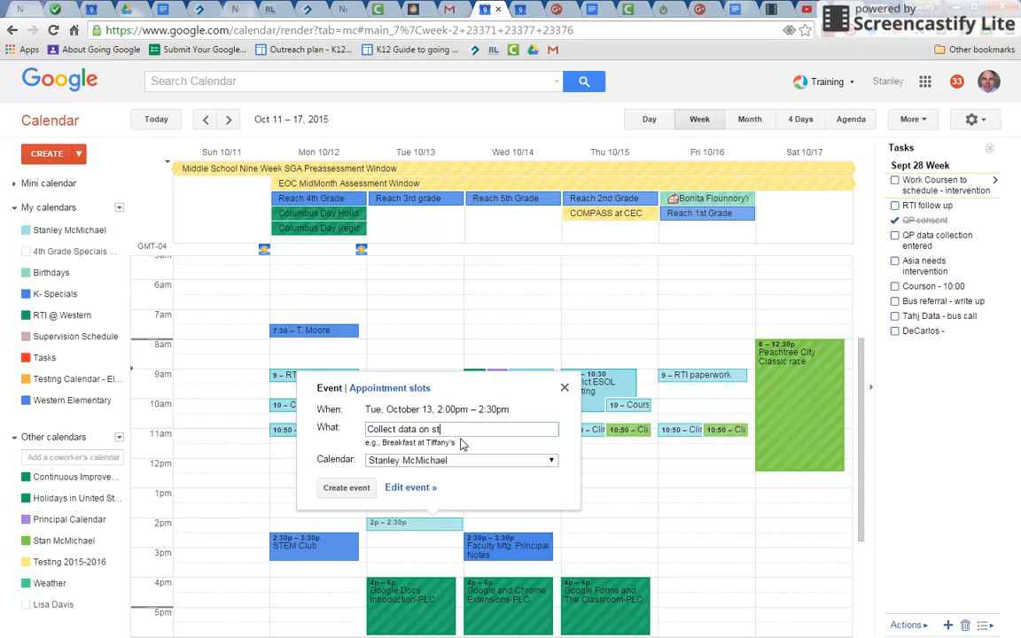
{"action": "type", "text": "udent"}
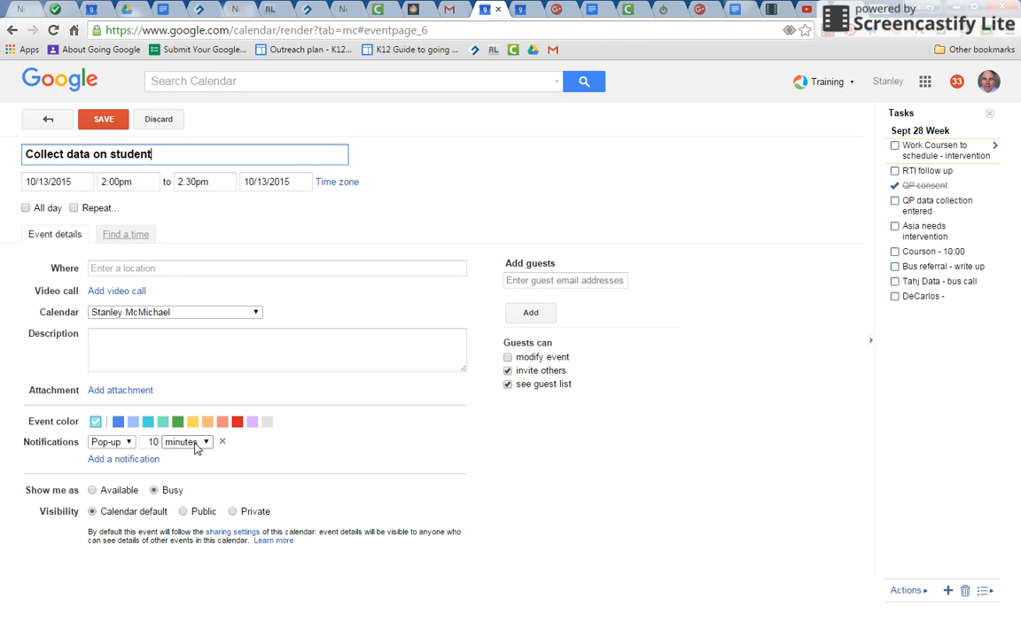
{"action": "mouse_move", "coordinate": [195, 447]}
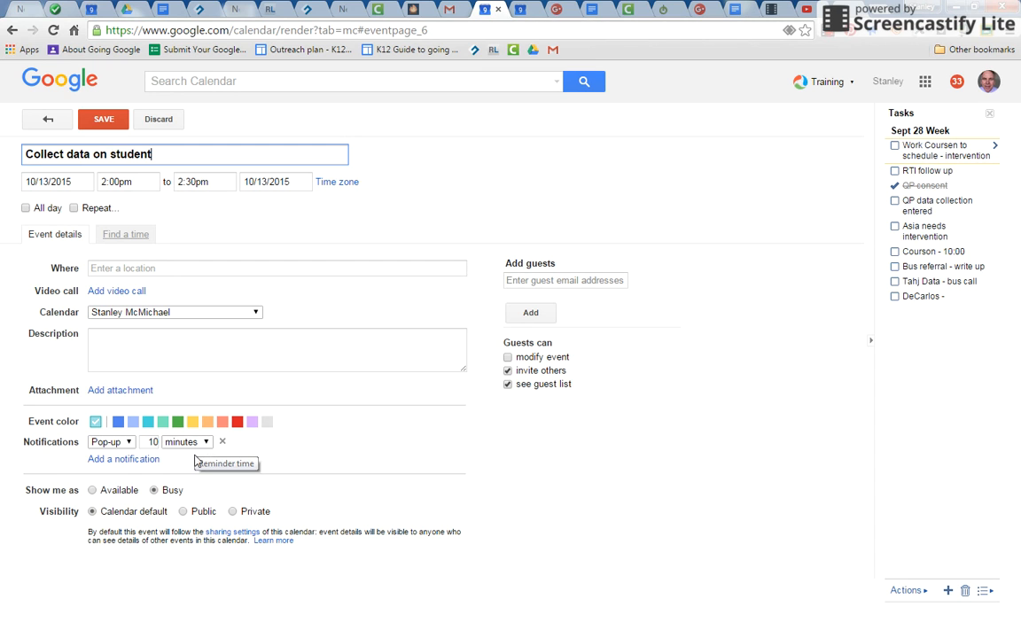
Step: Add a second 10-minute reminder to the event and make it an email notification
{"action": "left_click", "coordinate": [125, 459]}
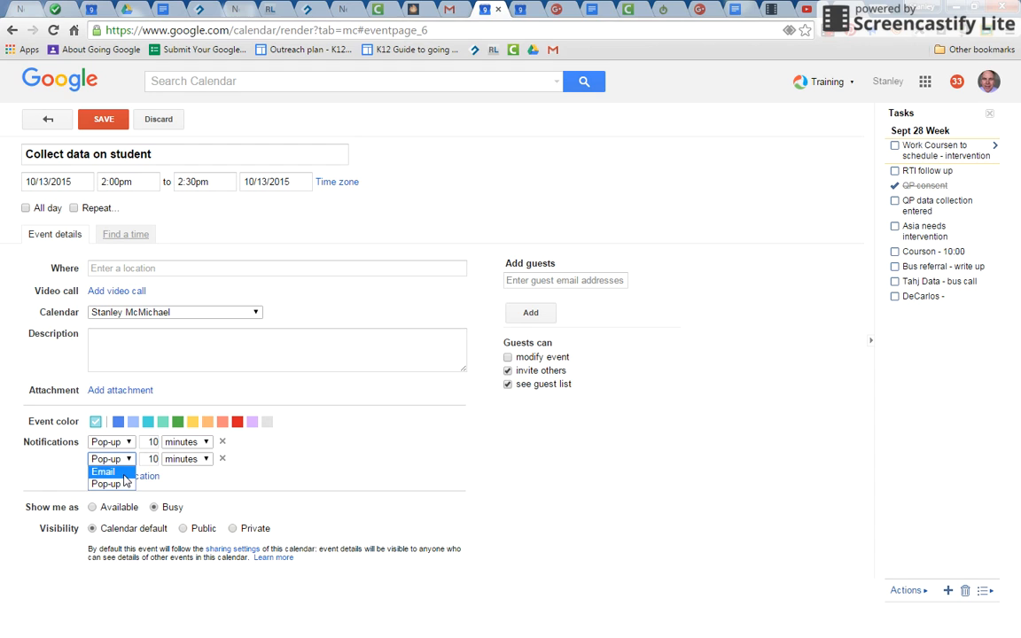
{"action": "left_click", "coordinate": [103, 469]}
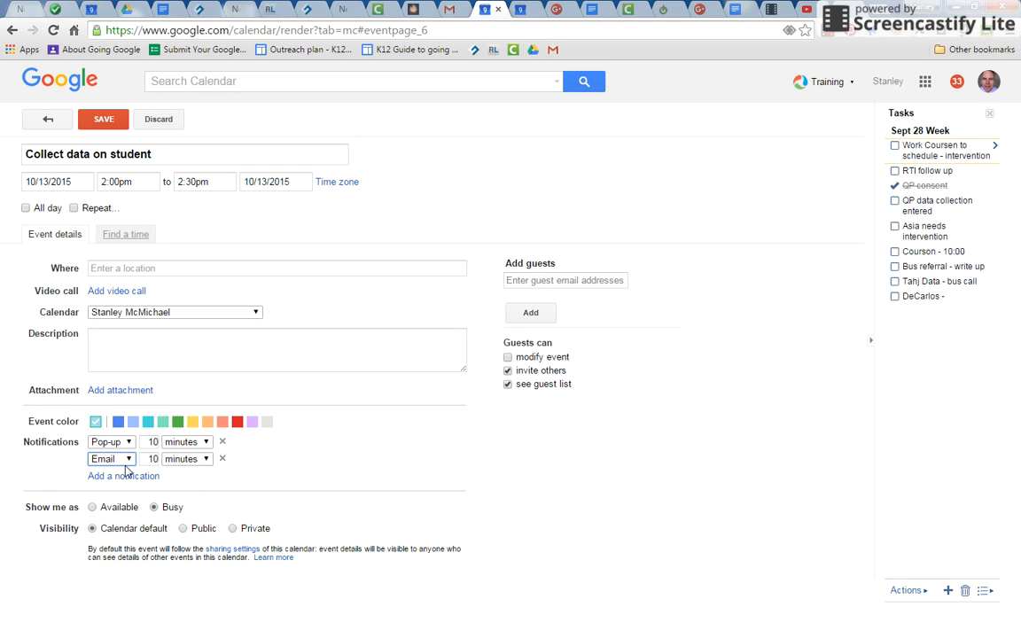
{"action": "left_click", "coordinate": [184, 351]}
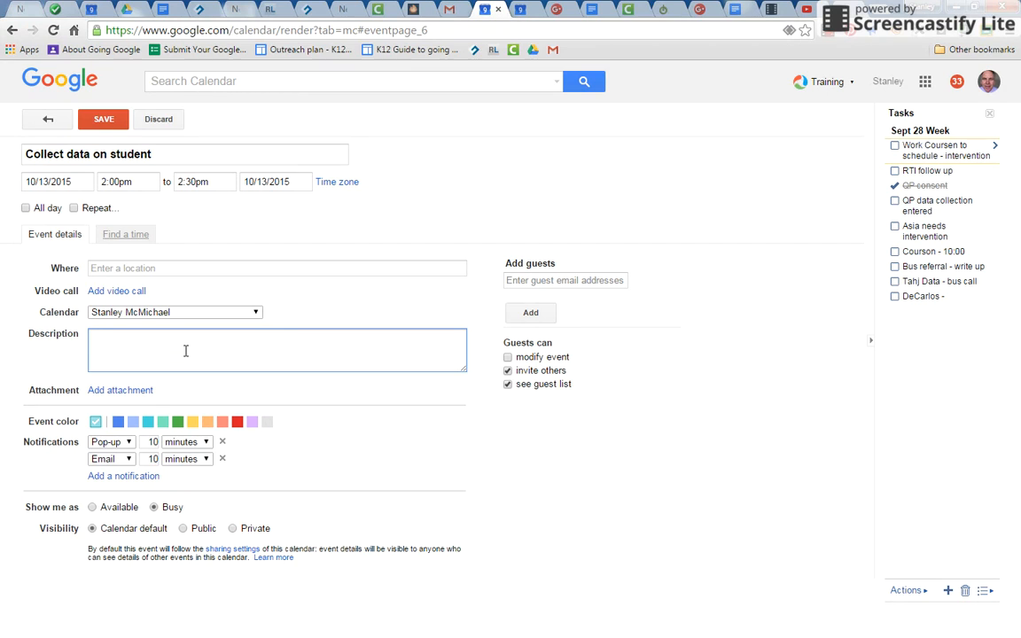
Step: Enter the event description 'Collect data on John'
{"action": "type", "text": "Collect data on J"}
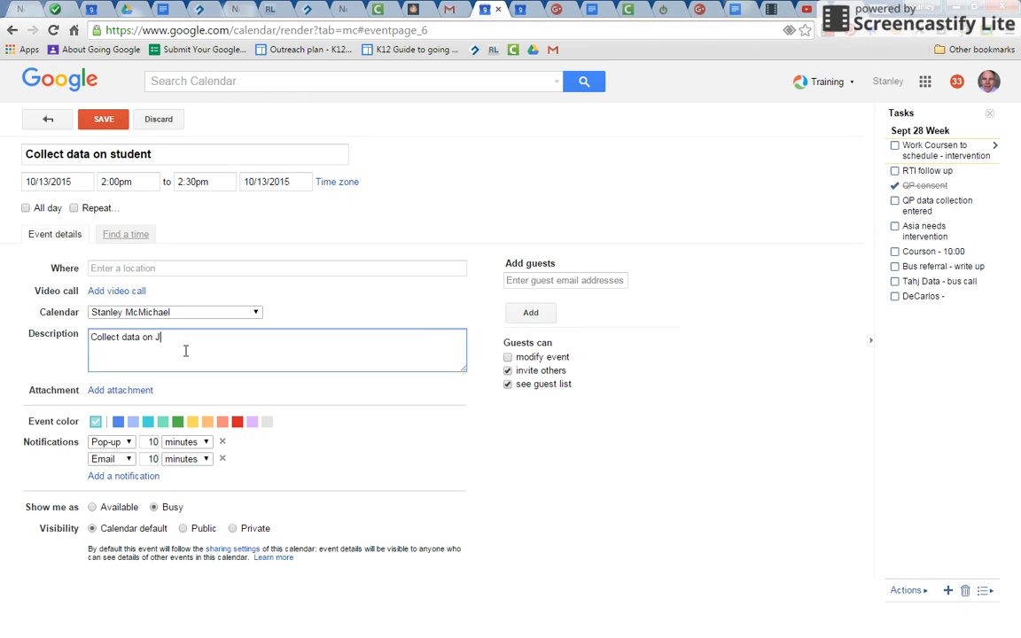
{"action": "type", "text": "ohn"}
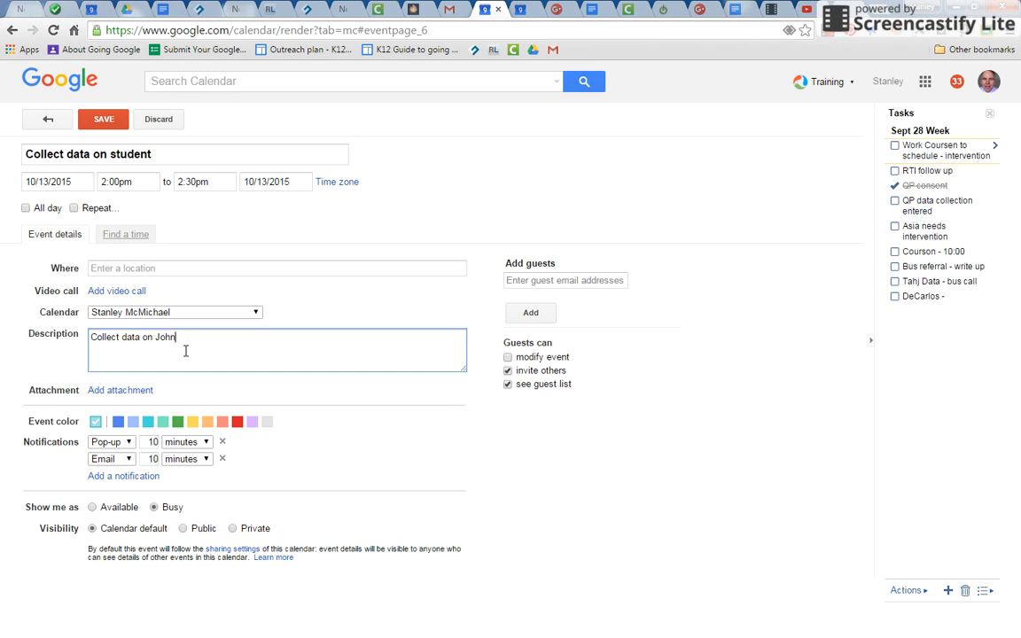
{"action": "mouse_move", "coordinate": [177, 393]}
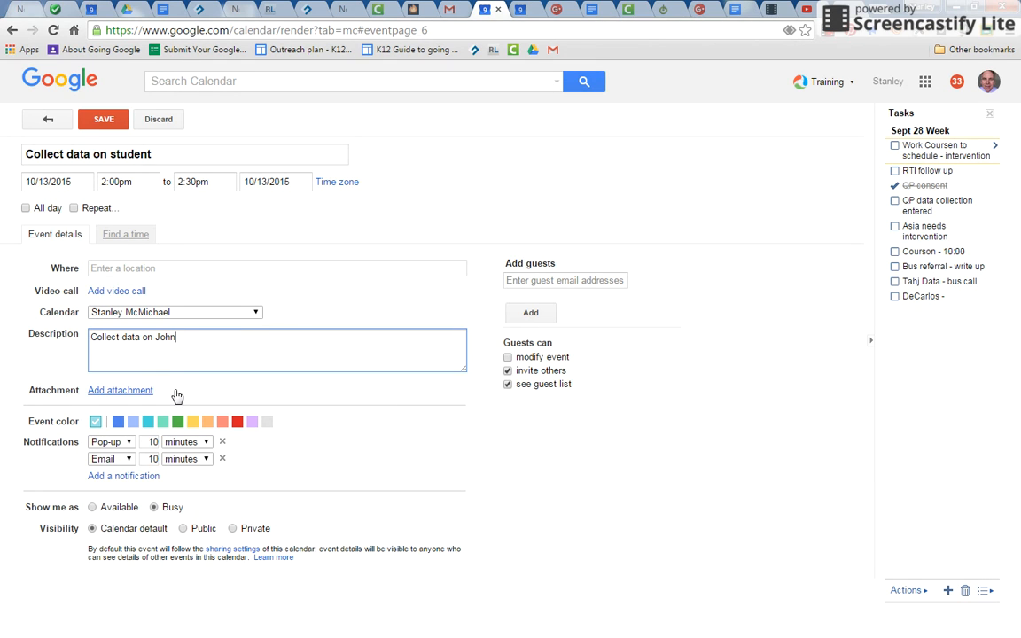
{"action": "mouse_move", "coordinate": [130, 395]}
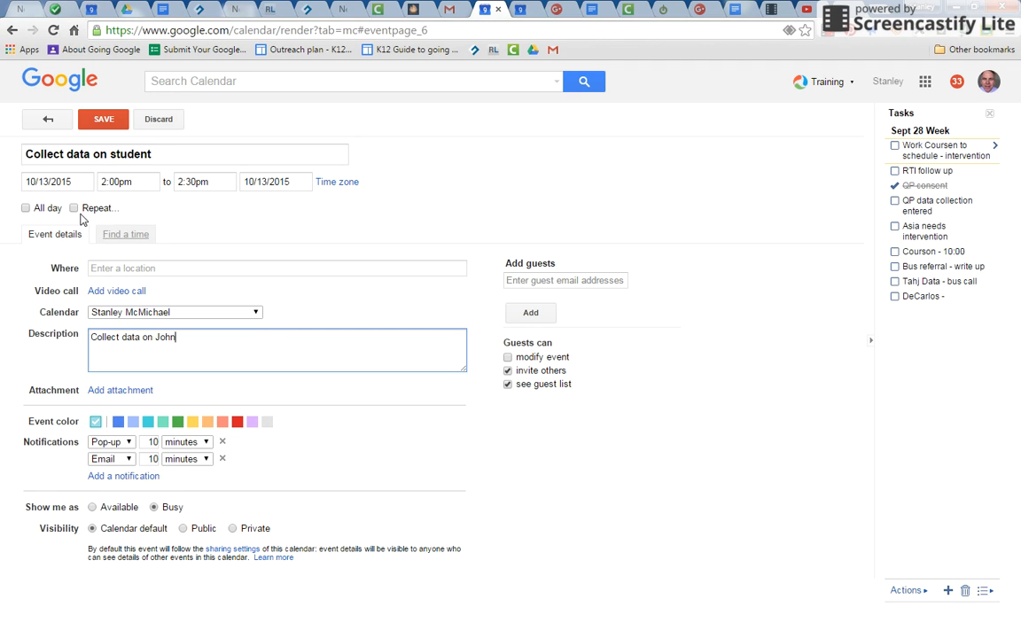
Step: Set the event to repeat weekly on Tuesday, ending after 2 occurrences
{"action": "left_click", "coordinate": [75, 207]}
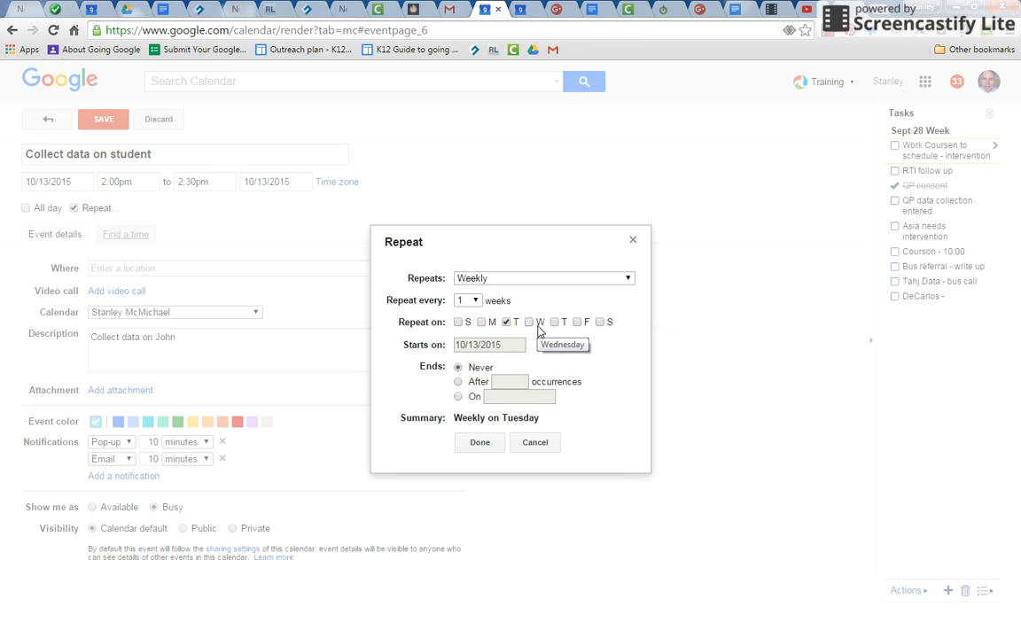
{"action": "left_click", "coordinate": [457, 383]}
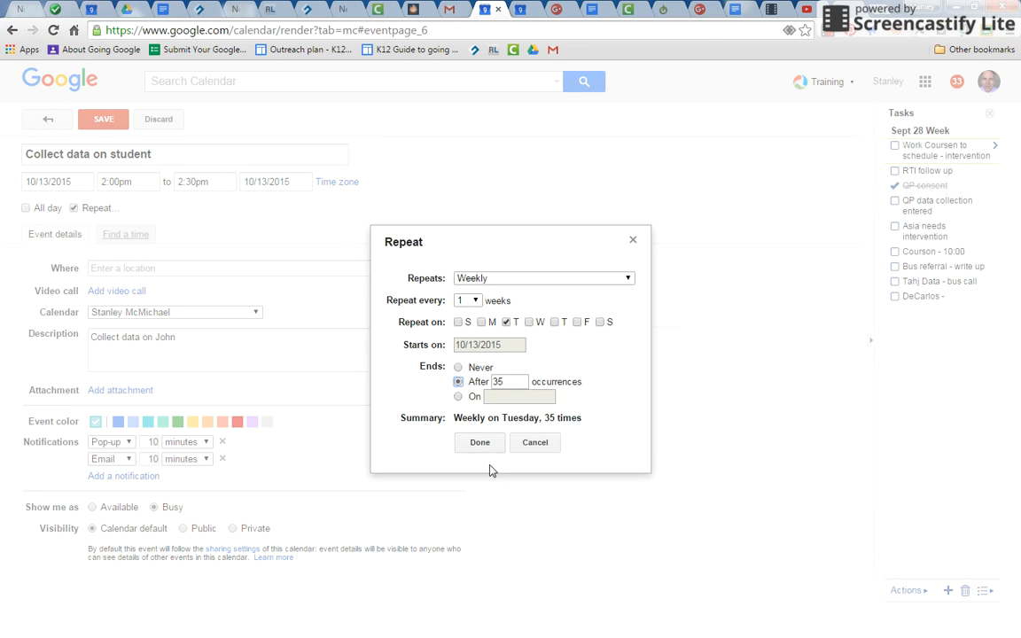
{"action": "mouse_move", "coordinate": [480, 439]}
{"action": "type", "text": "2"}
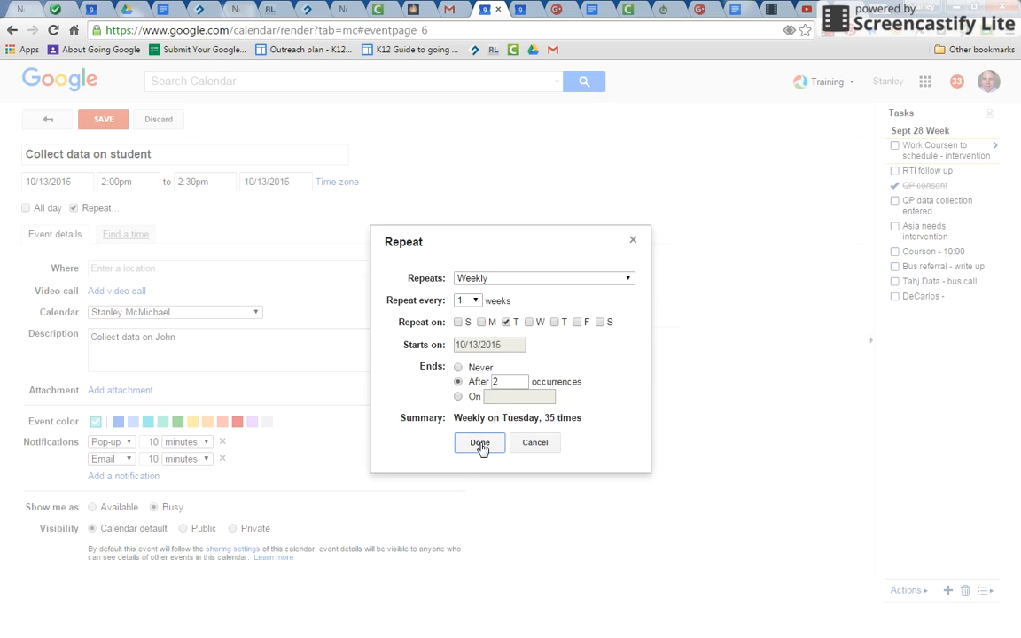
{"action": "left_click", "coordinate": [478, 443]}
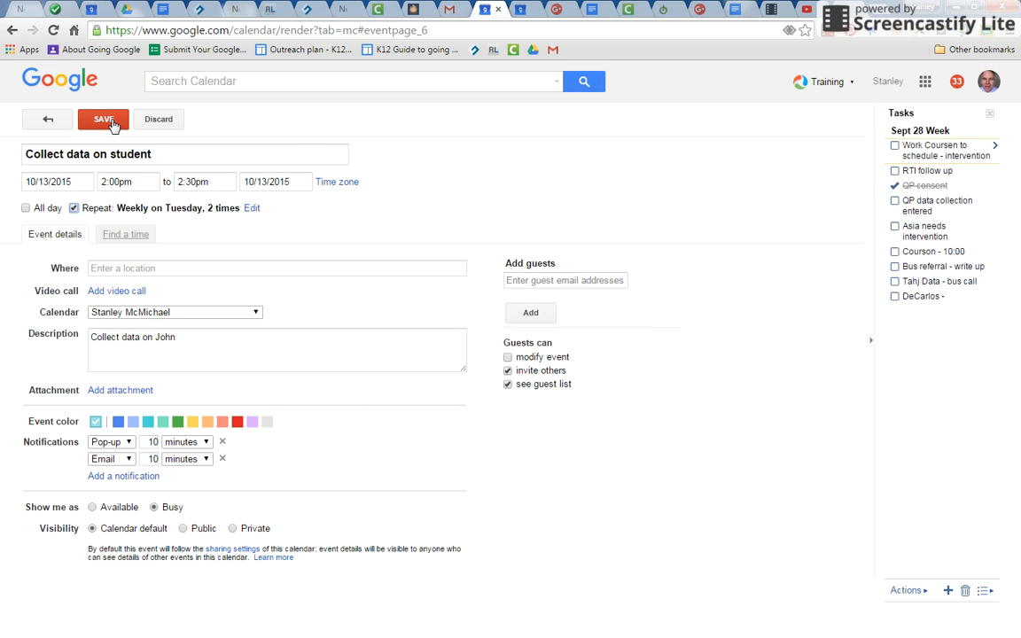
Step: Save the event and confirm it appears on Tuesdays Oct 13 and Oct 20
{"action": "left_click", "coordinate": [101, 119]}
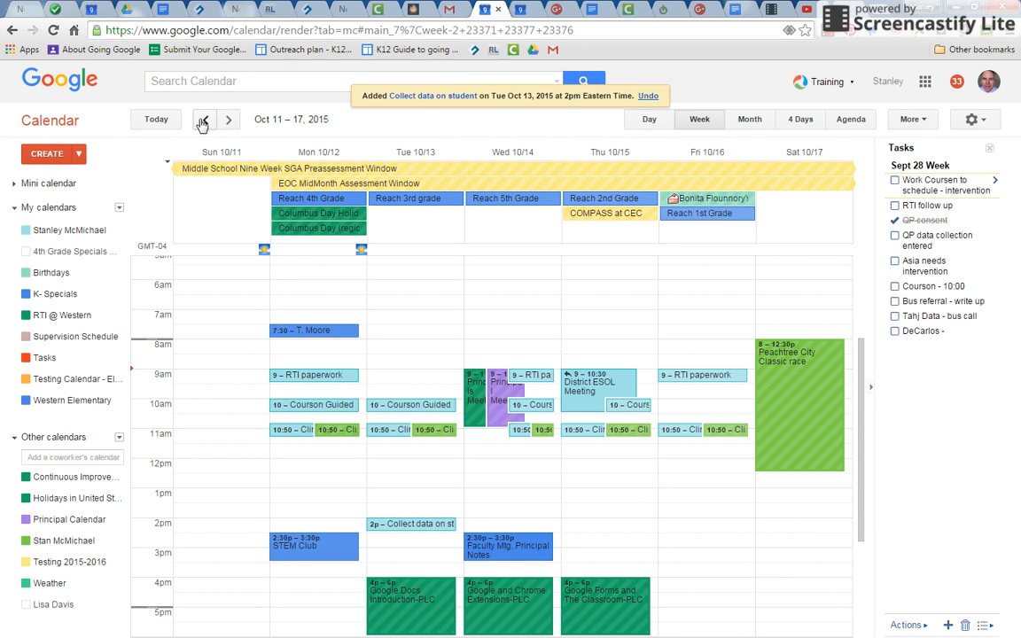
{"action": "left_click", "coordinate": [228, 121]}
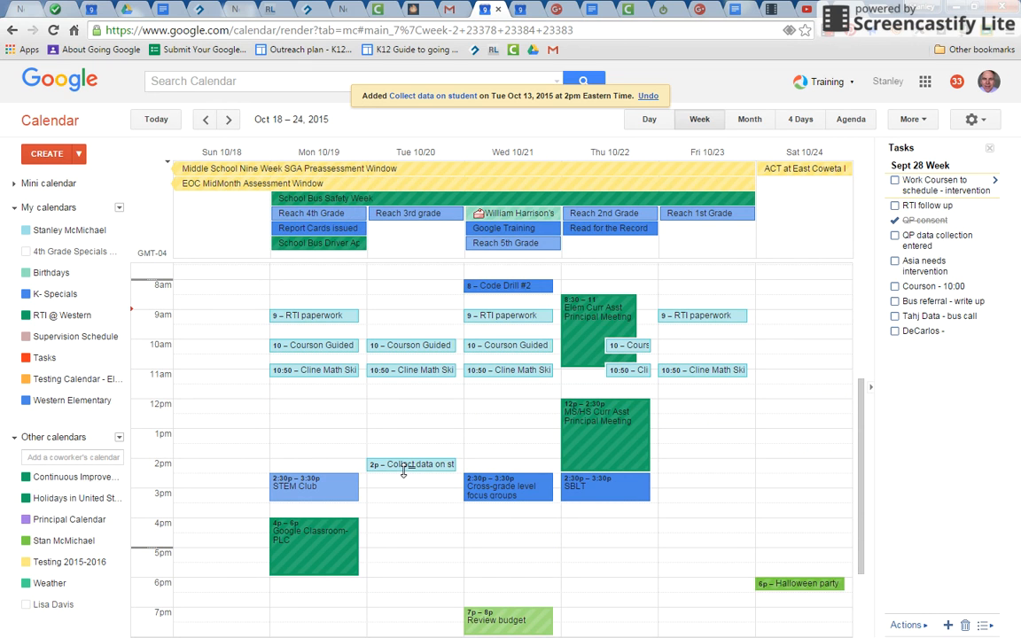
{"action": "left_click", "coordinate": [206, 121]}
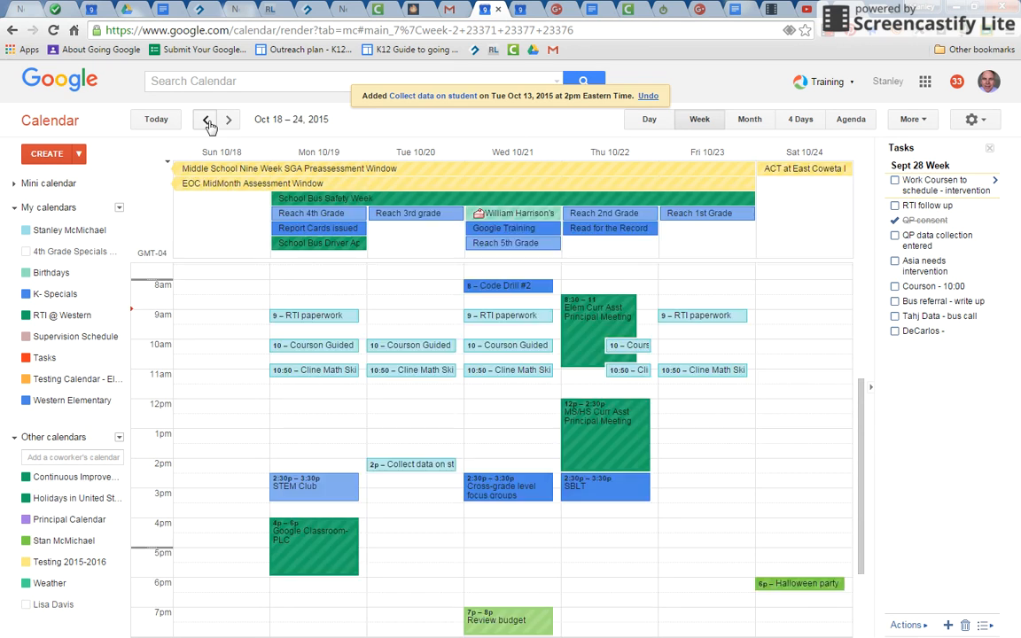
{"action": "left_click", "coordinate": [206, 121]}
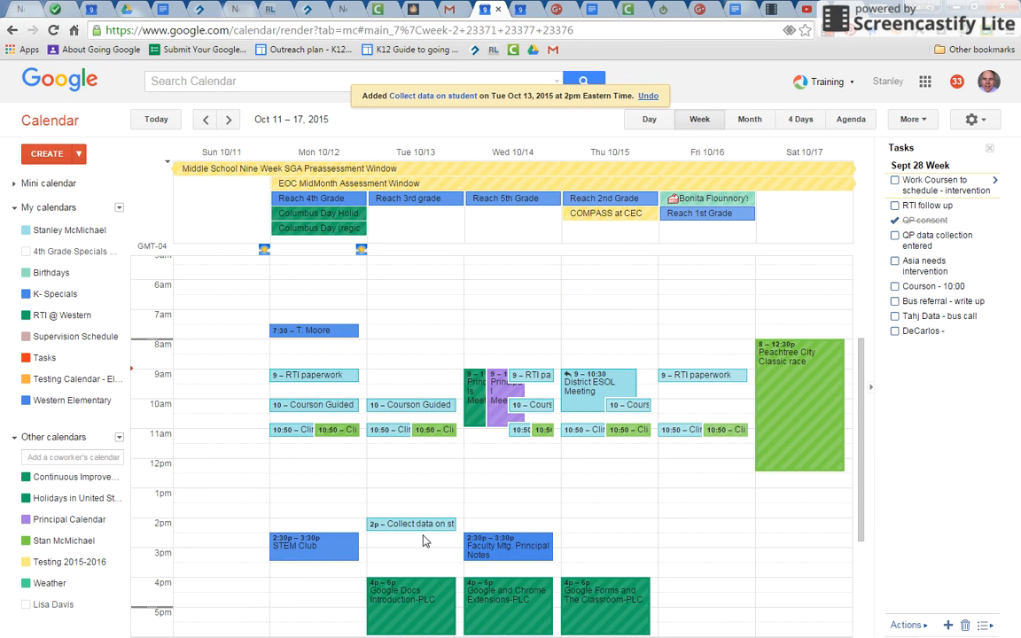
{"action": "mouse_move", "coordinate": [424, 525]}
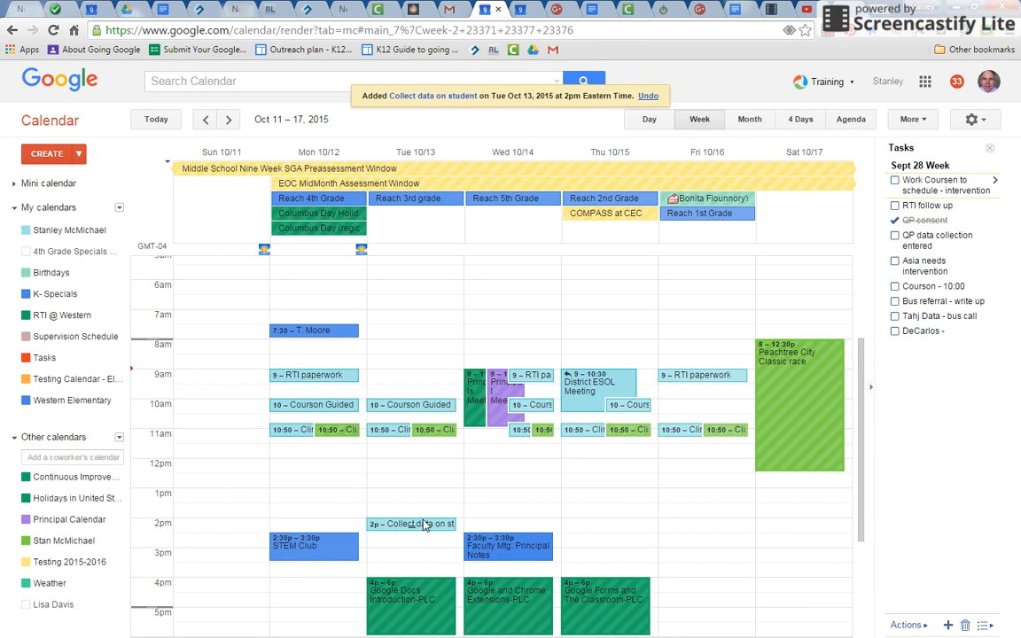
{"action": "left_click", "coordinate": [405, 525]}
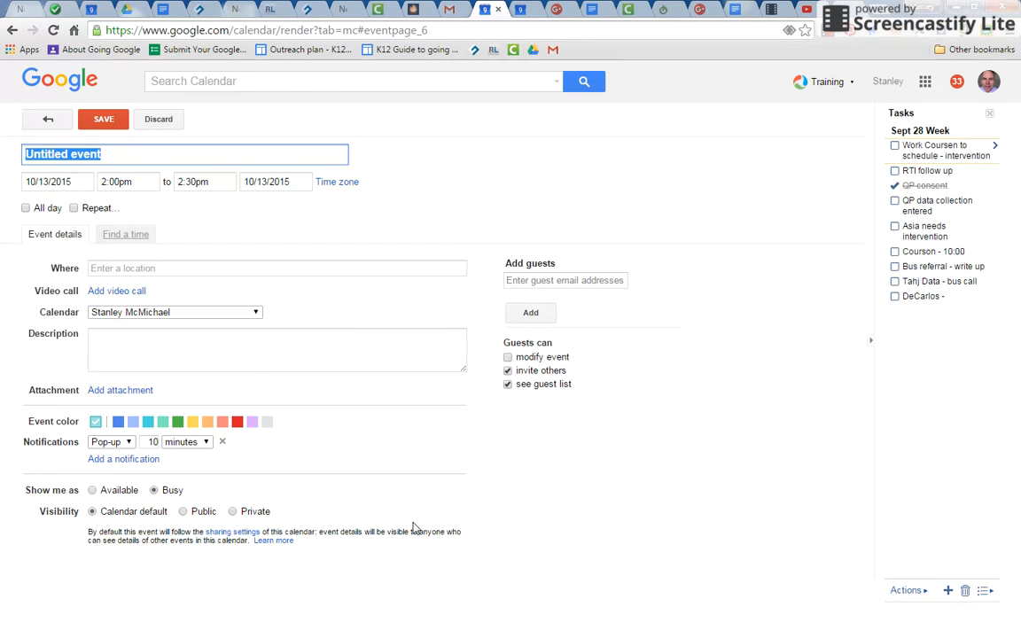
{"action": "mouse_move", "coordinate": [150, 406]}
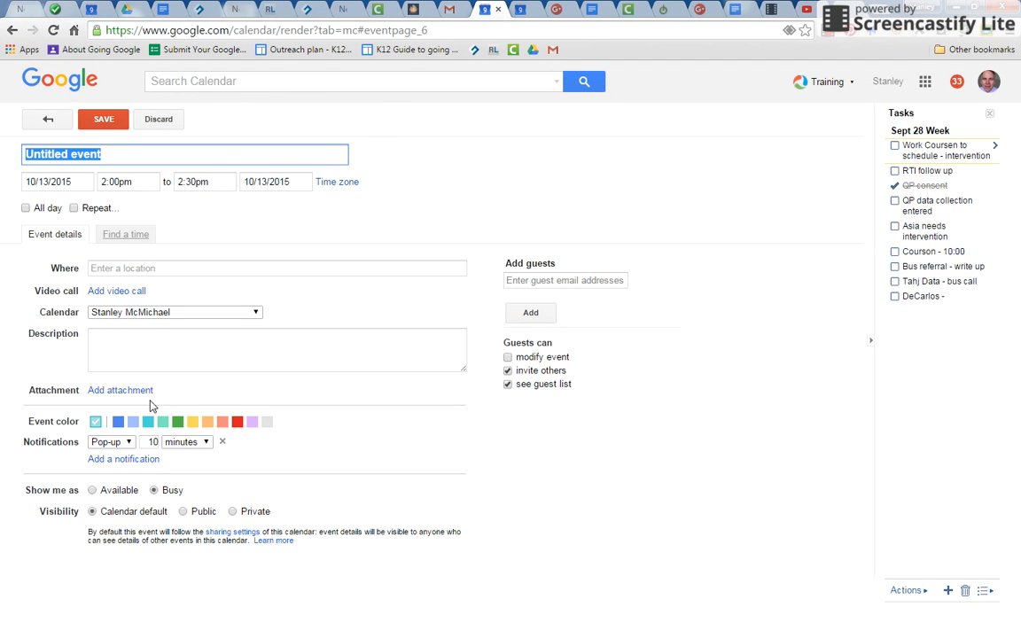
{"action": "mouse_move", "coordinate": [135, 401]}
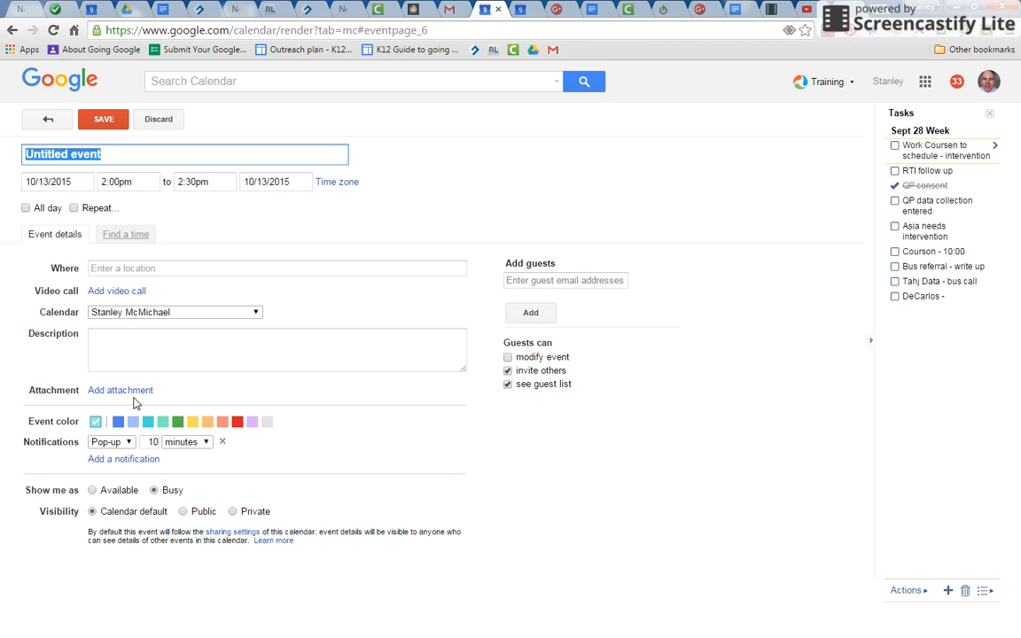
{"action": "mouse_move", "coordinate": [48, 119]}
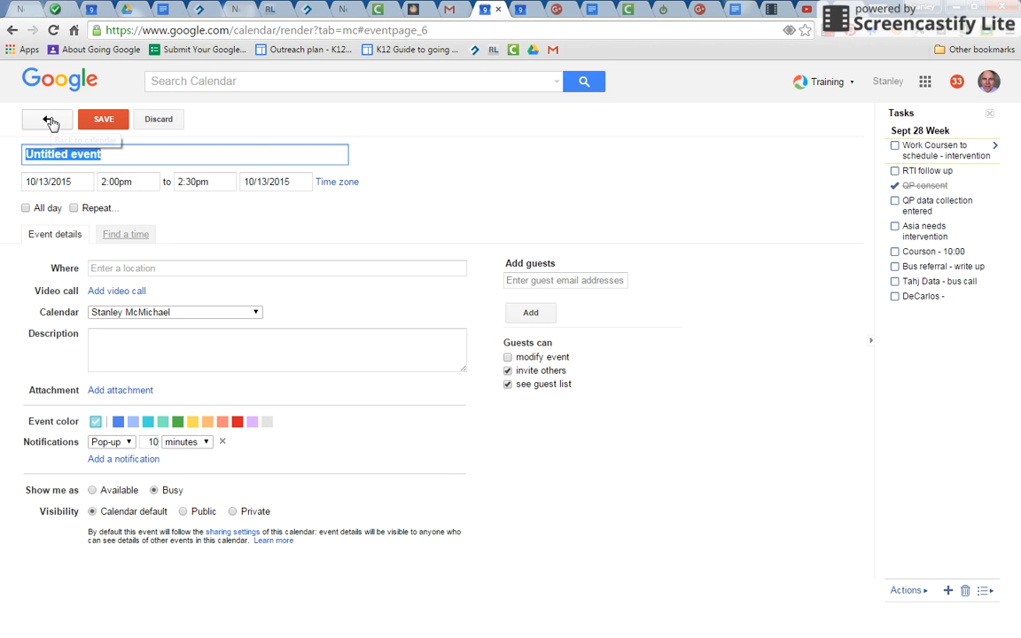
{"action": "left_click", "coordinate": [42, 121]}
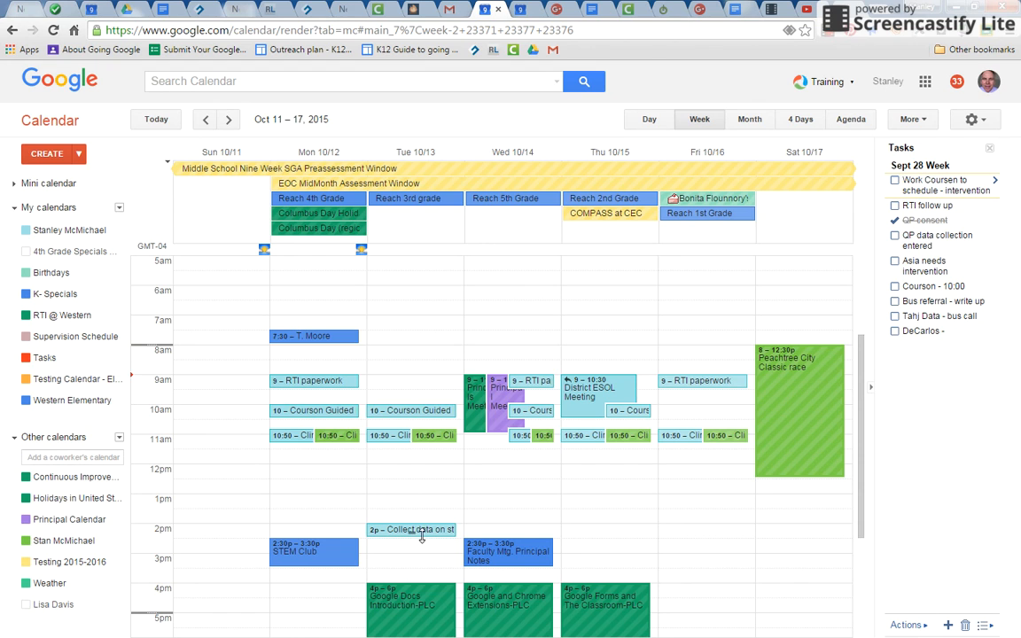
{"action": "mouse_move", "coordinate": [564, 501]}
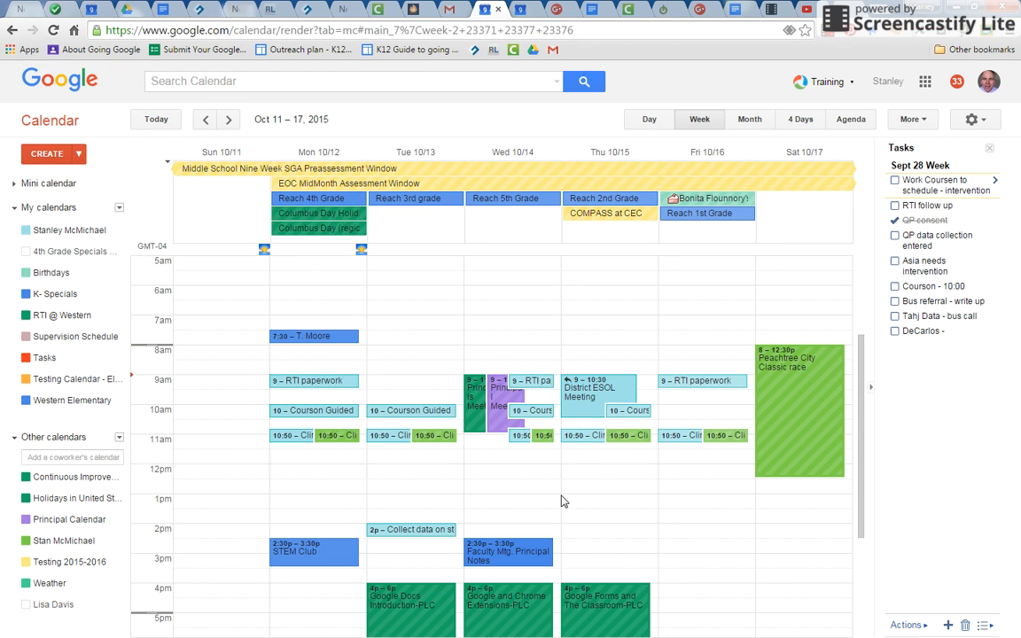
{"action": "mouse_move", "coordinate": [585, 493]}
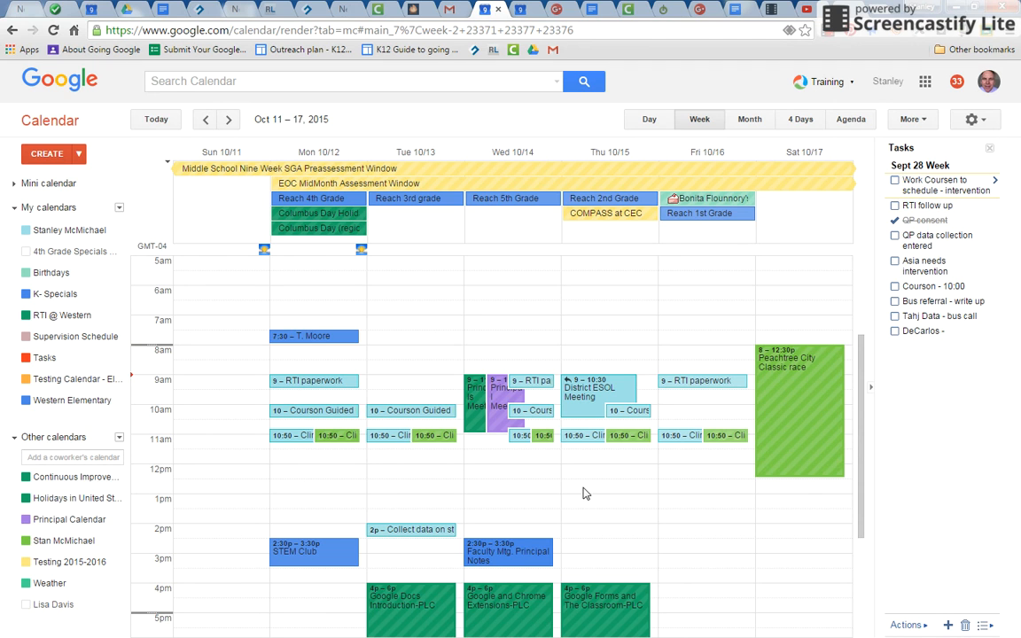
{"action": "mouse_move", "coordinate": [603, 512]}
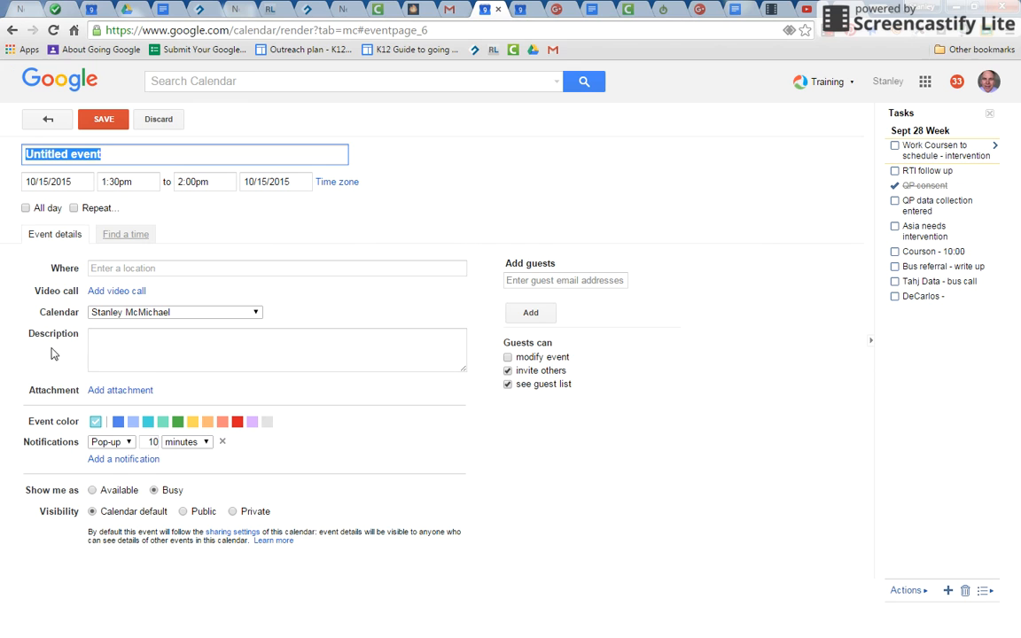
{"action": "left_click", "coordinate": [277, 350]}
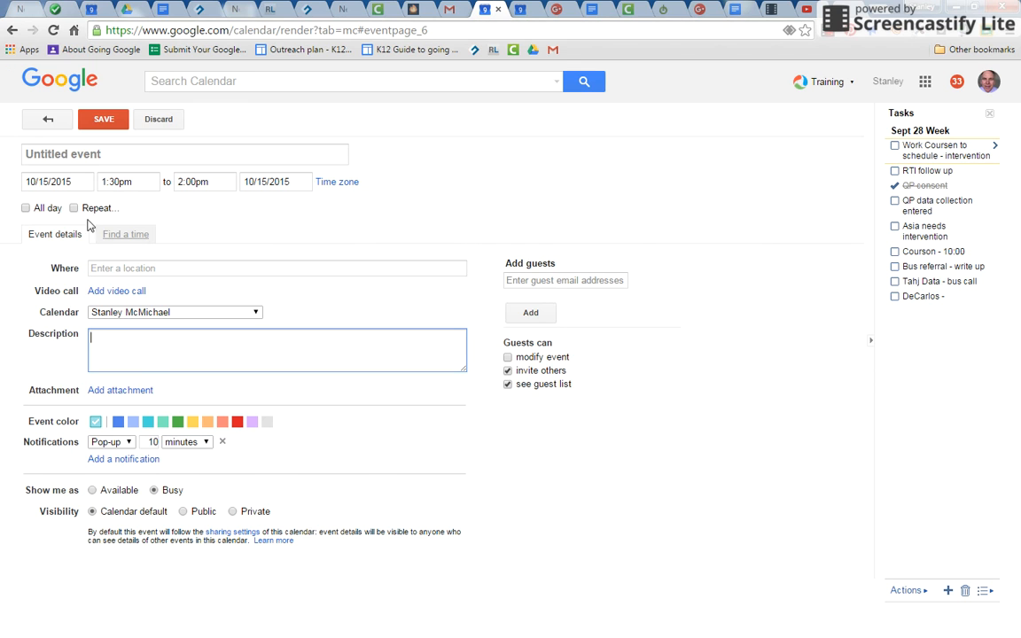
{"action": "left_click", "coordinate": [115, 152]}
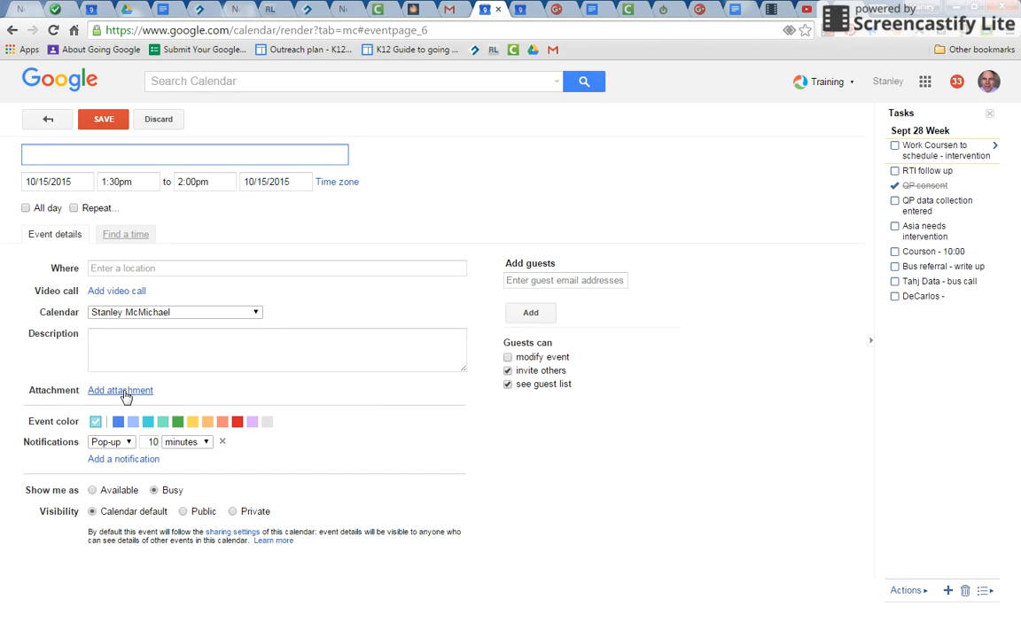
{"action": "left_click", "coordinate": [177, 347]}
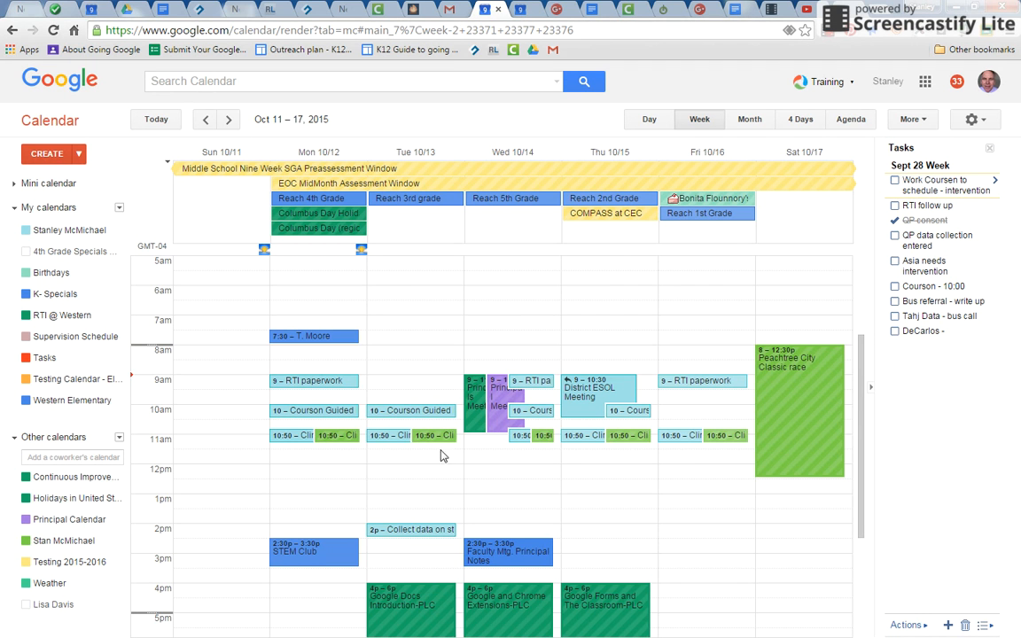
{"action": "mouse_move", "coordinate": [229, 174]}
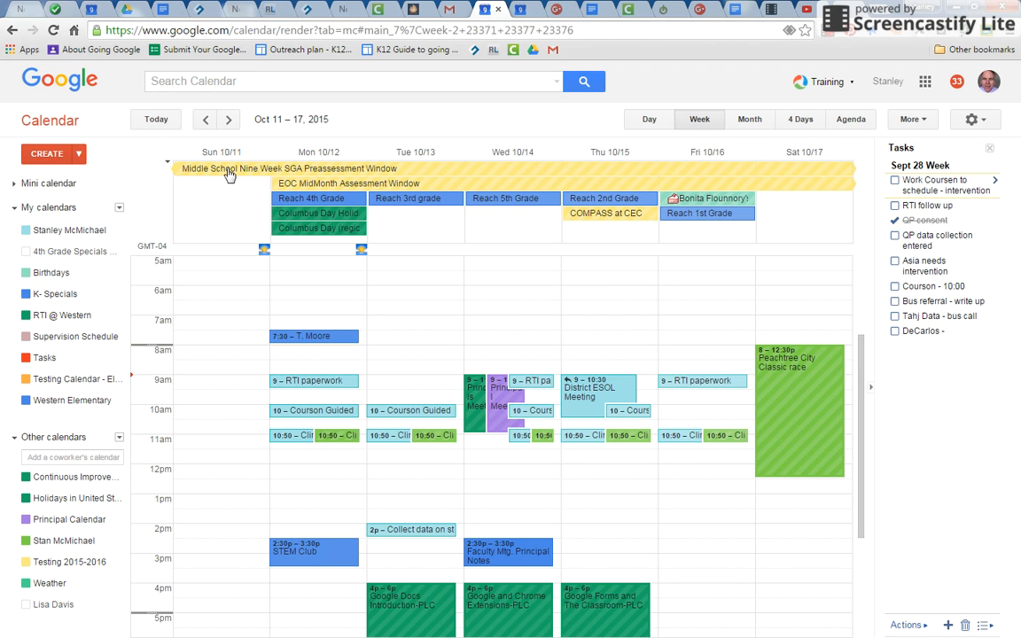
Step: Go back to the week of Oct 4–10, which has no Tuesday data-collection event
{"action": "left_click", "coordinate": [207, 120]}
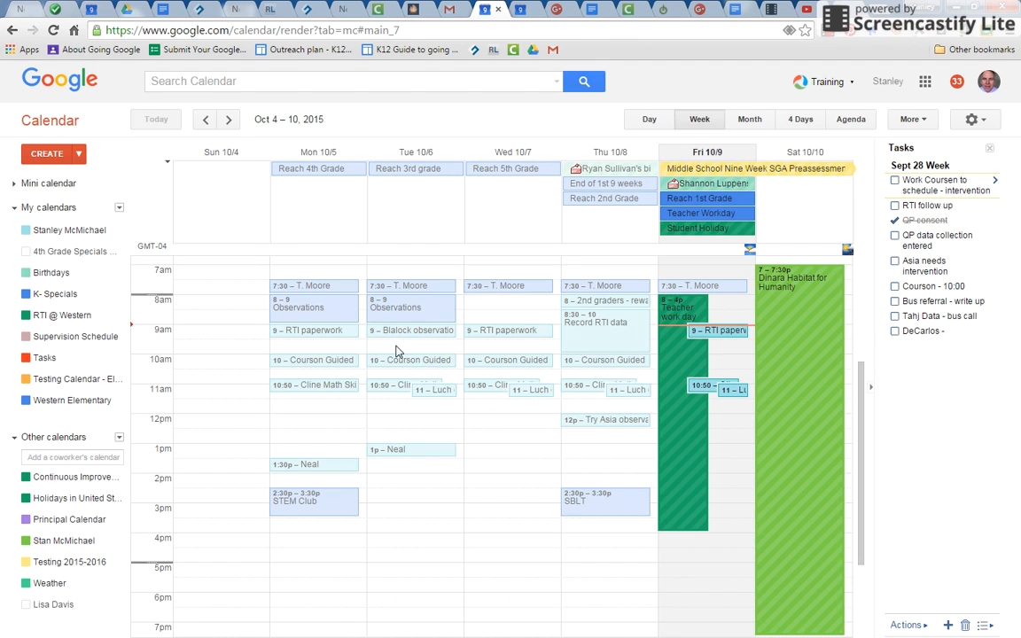
{"action": "mouse_move", "coordinate": [429, 471]}
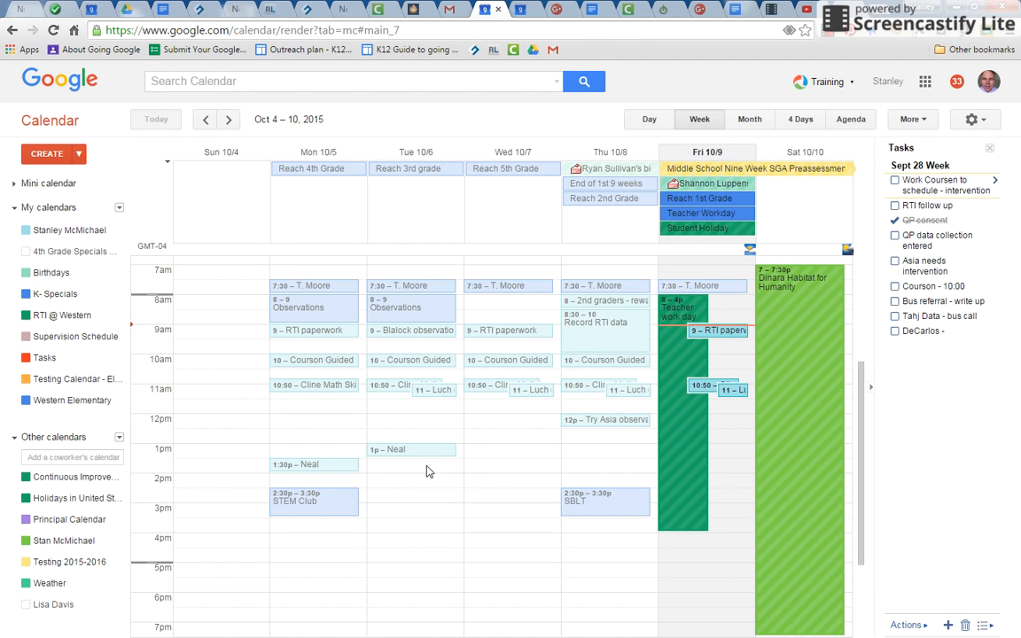
{"action": "mouse_move", "coordinate": [624, 451]}
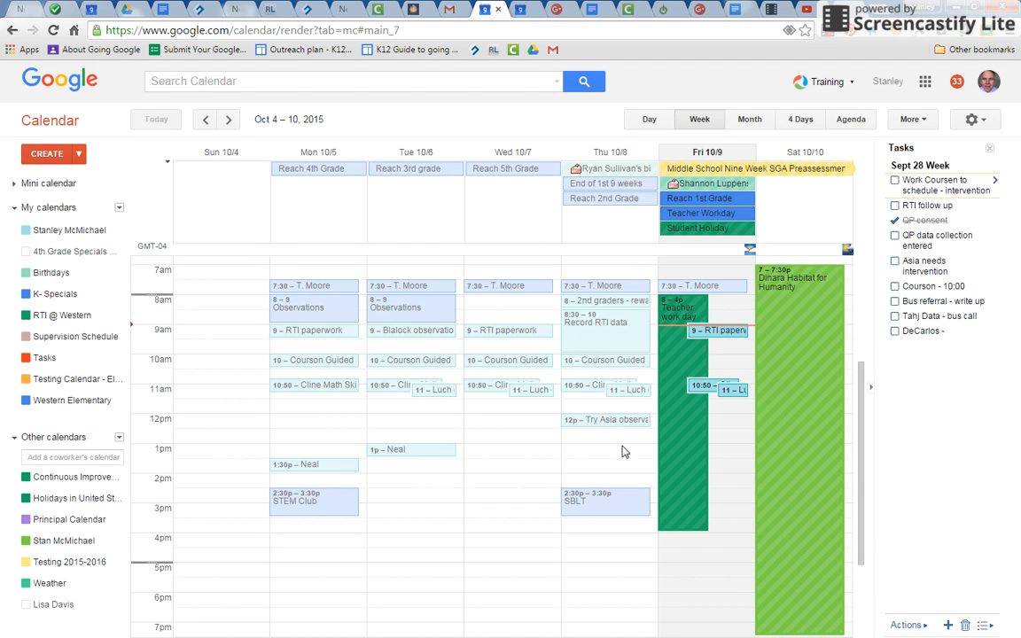
{"action": "mouse_move", "coordinate": [685, 447]}
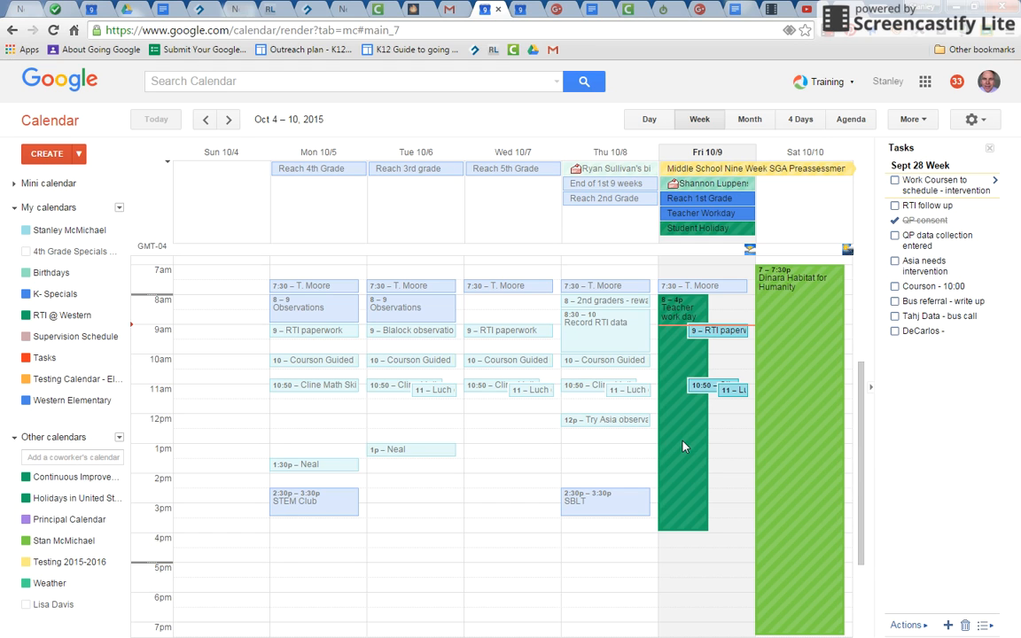